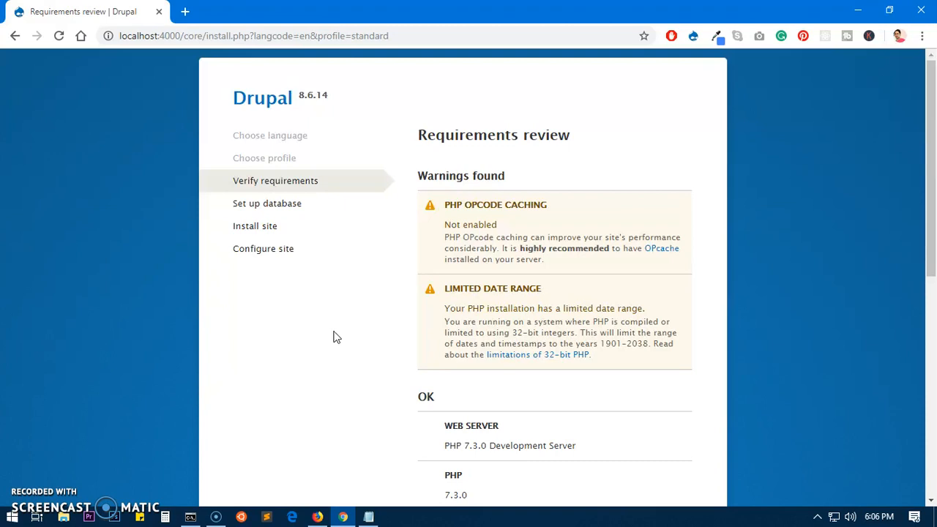
Step: Browse to the xampp\php folder in File Explorer and right-click php.ini
double_click(495, 204)
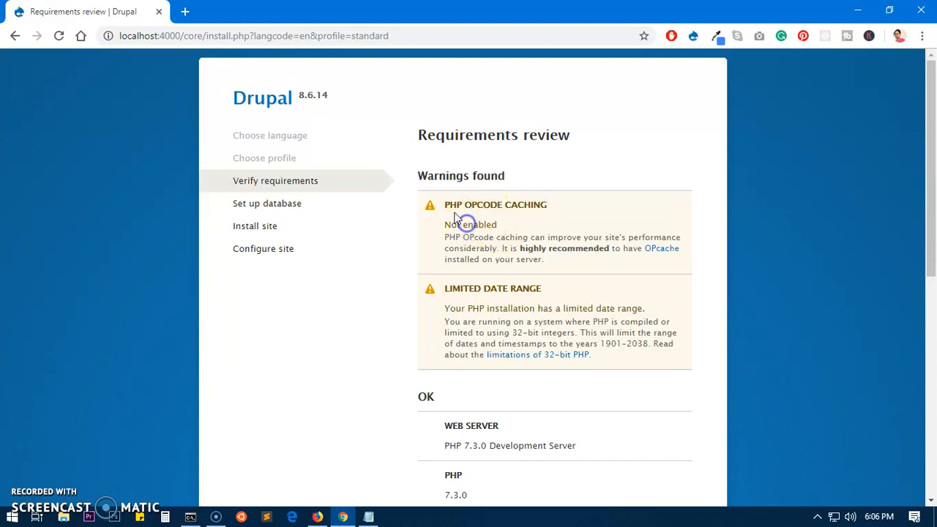
mouse_move(610, 212)
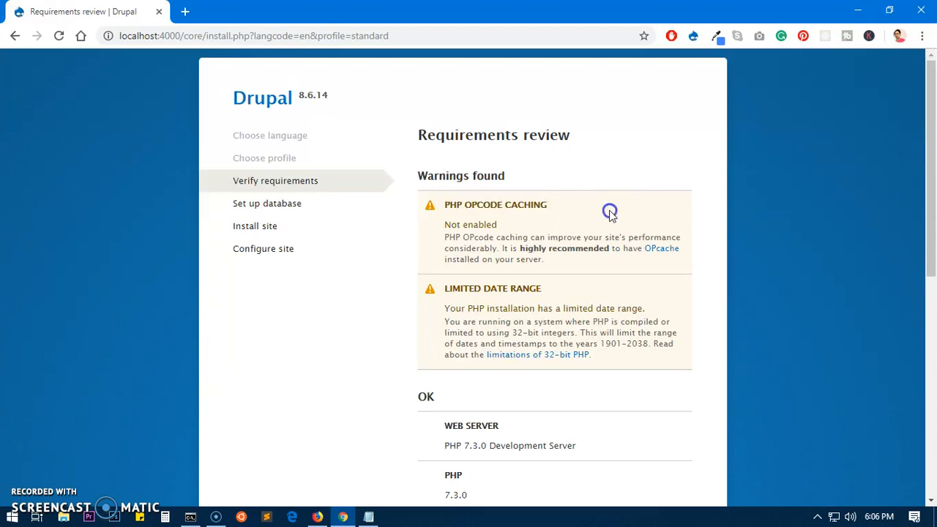
mouse_move(661, 248)
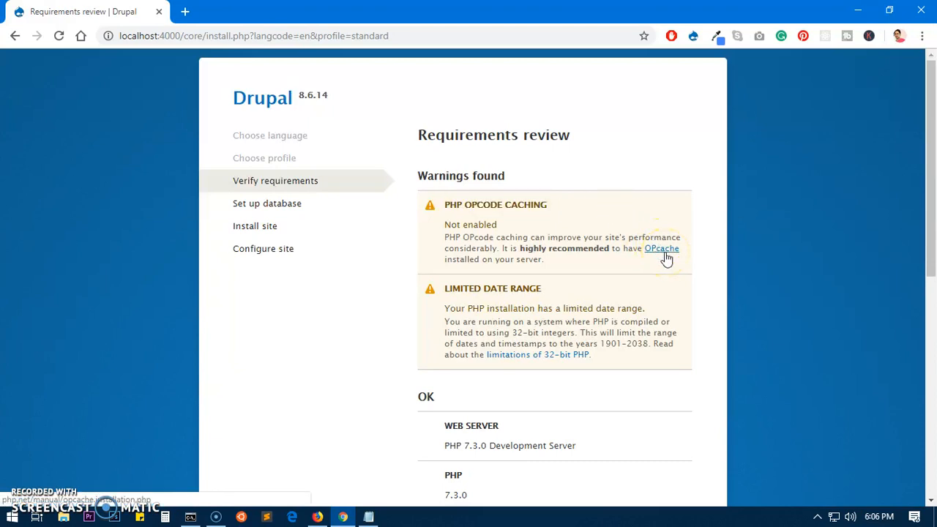
mouse_move(551, 167)
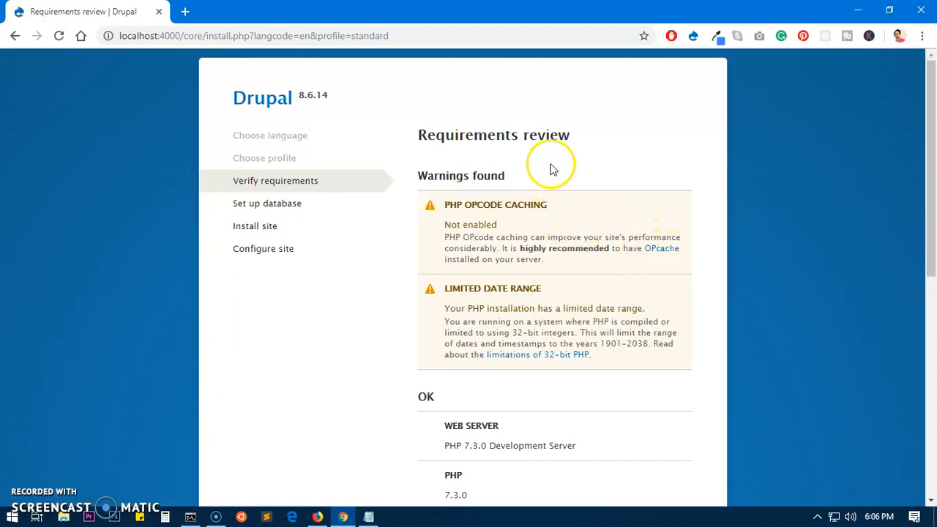
mouse_move(481, 174)
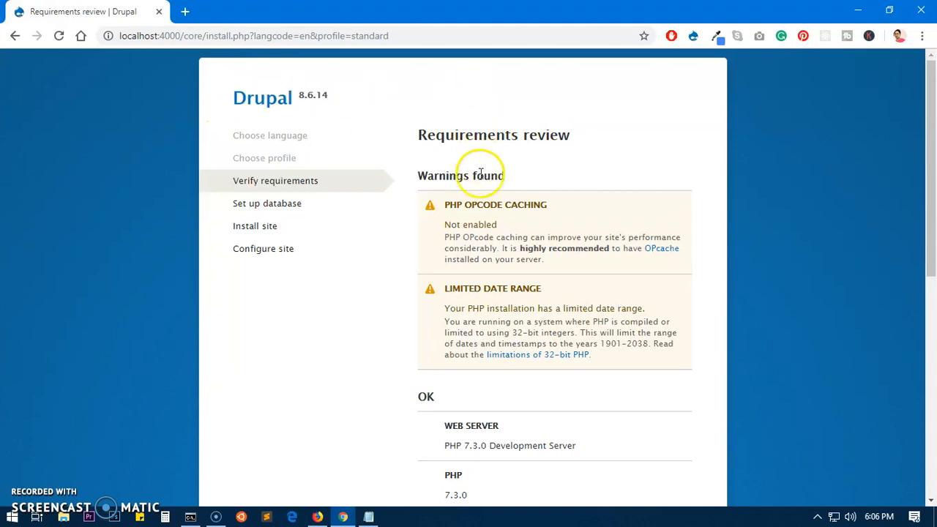
mouse_move(392, 297)
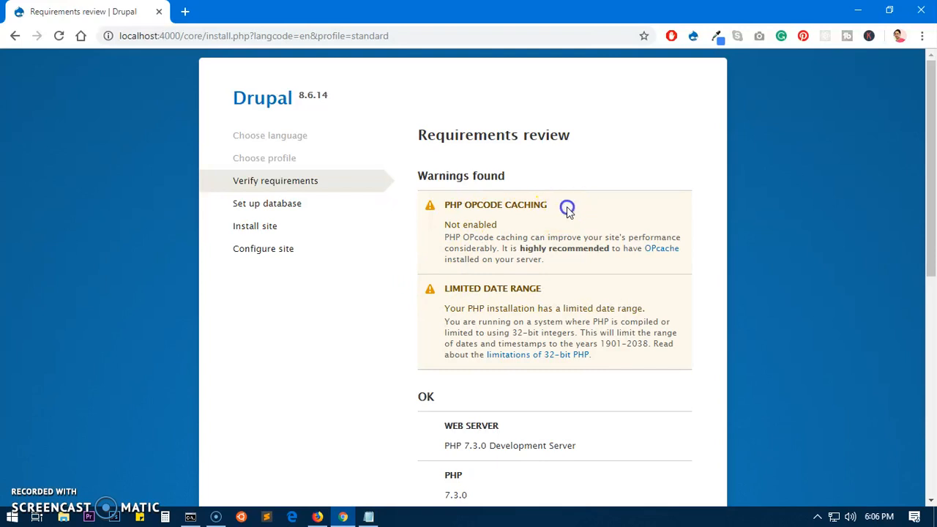
double_click(495, 204)
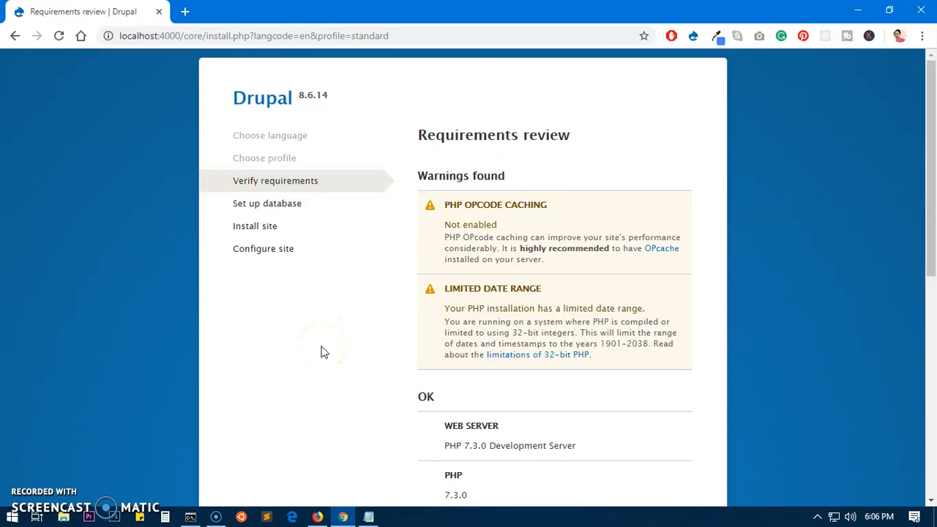
mouse_move(66, 517)
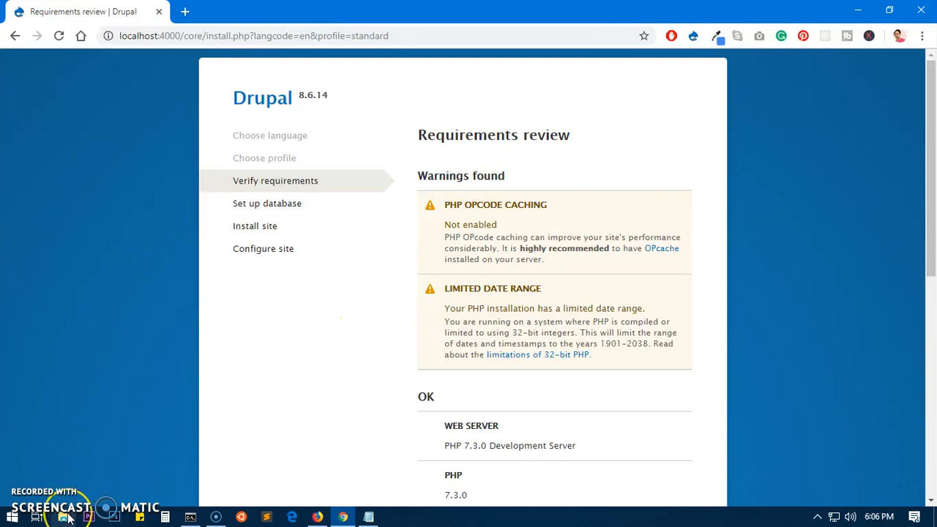
mouse_move(65, 517)
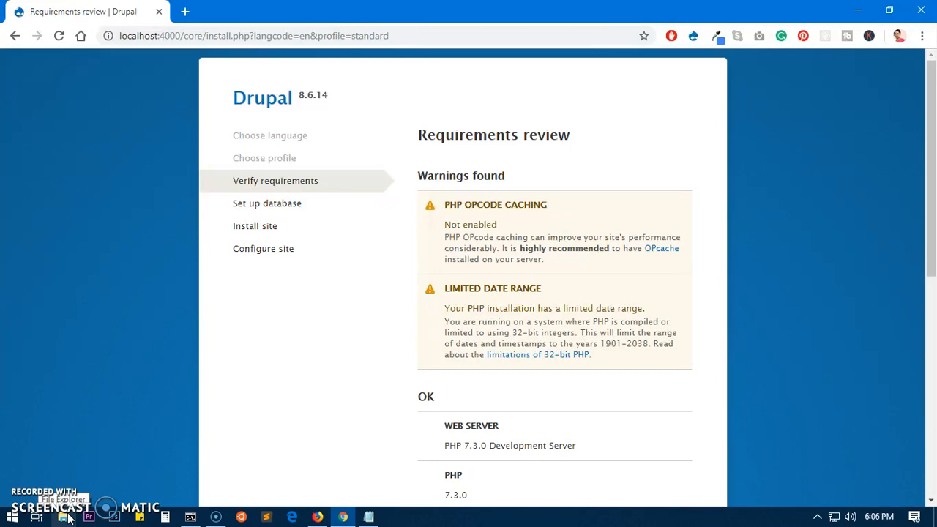
left_click(64, 518)
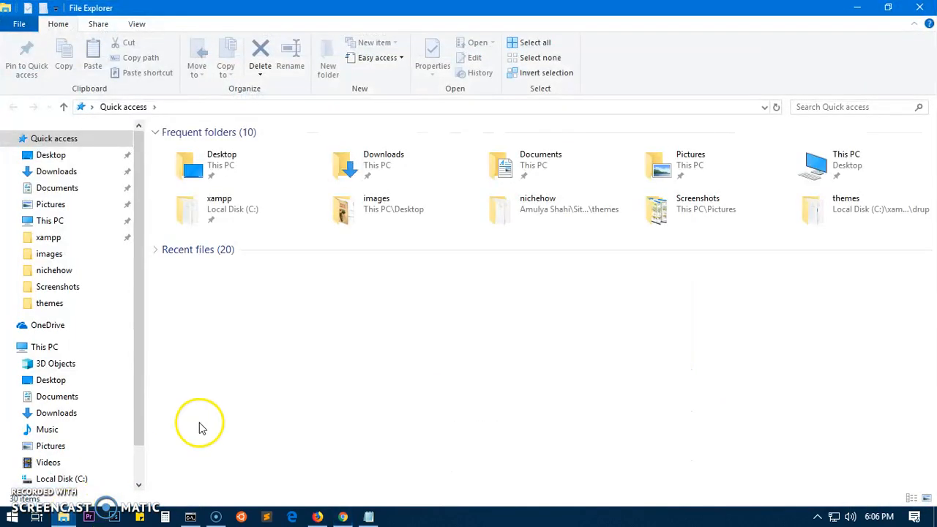
double_click(48, 237)
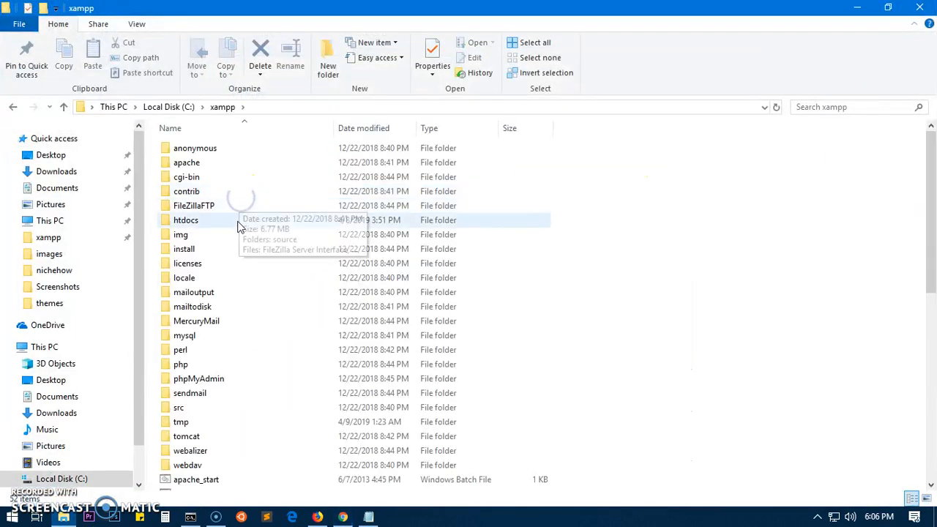
scroll("down", 3)
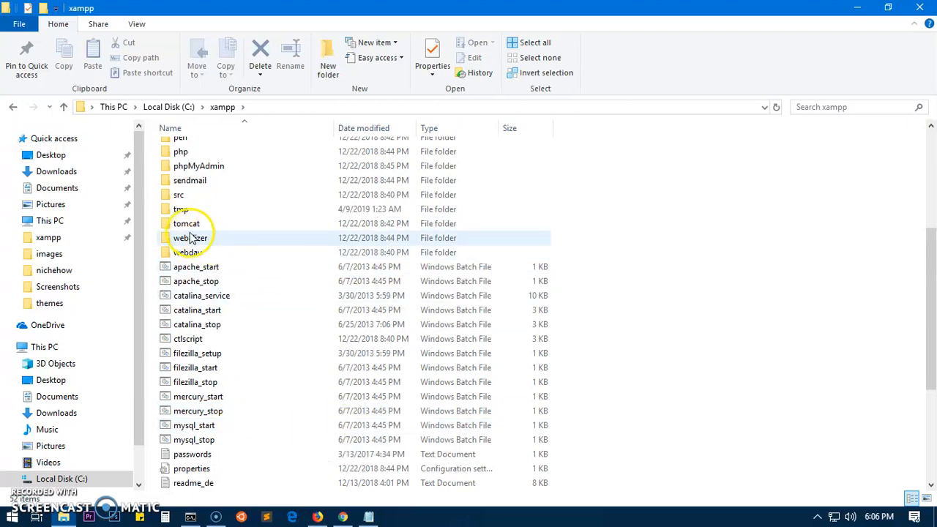
double_click(181, 151)
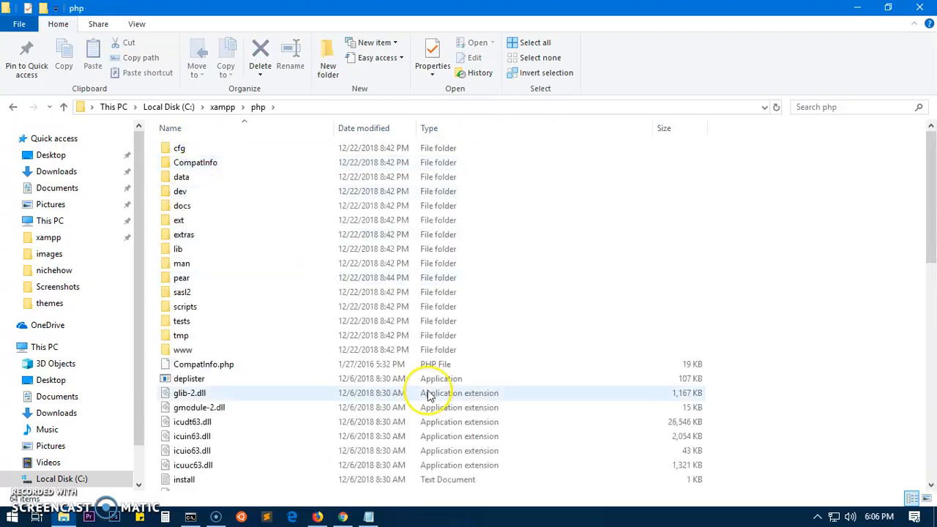
scroll("down", 3)
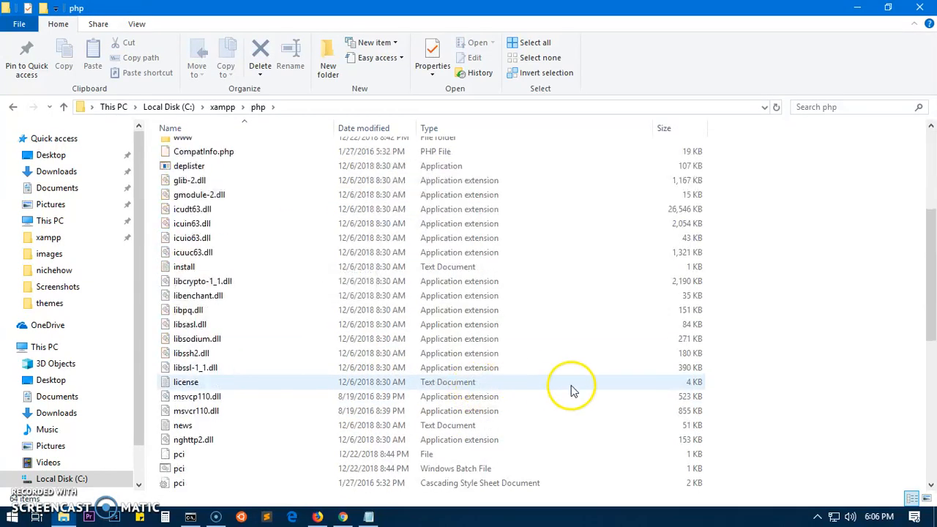
scroll("down", 3)
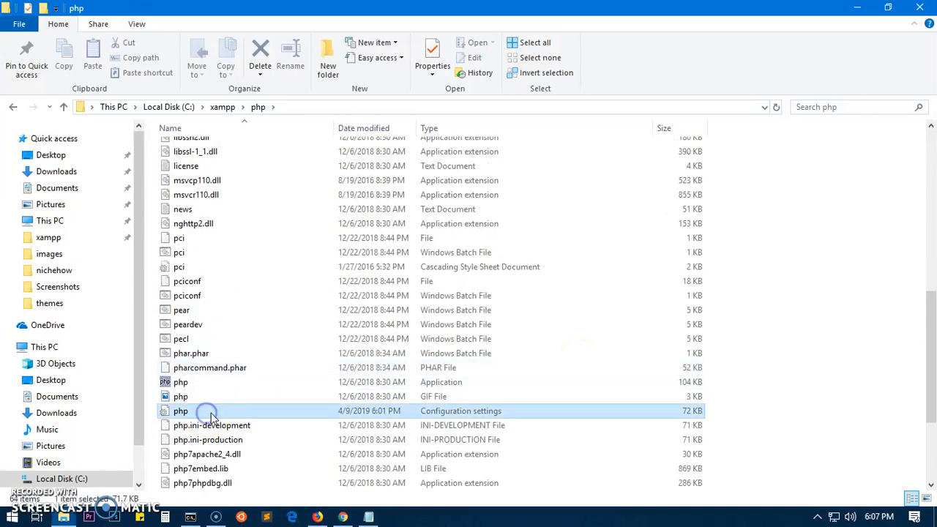
mouse_move(212, 410)
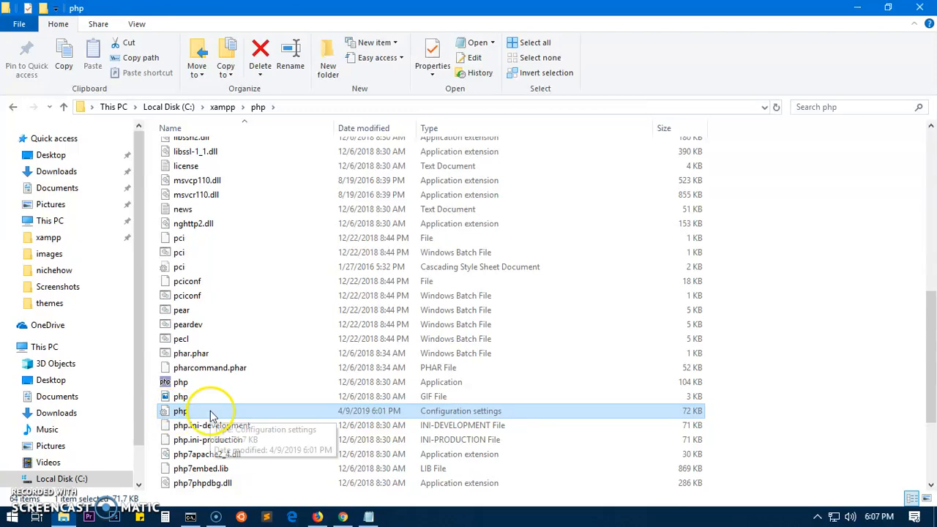
right_click(180, 411)
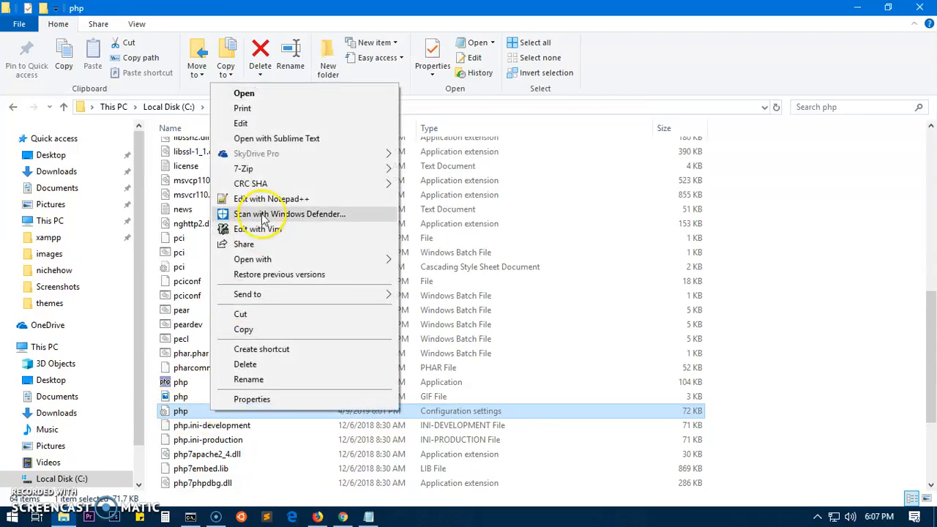
mouse_move(271, 199)
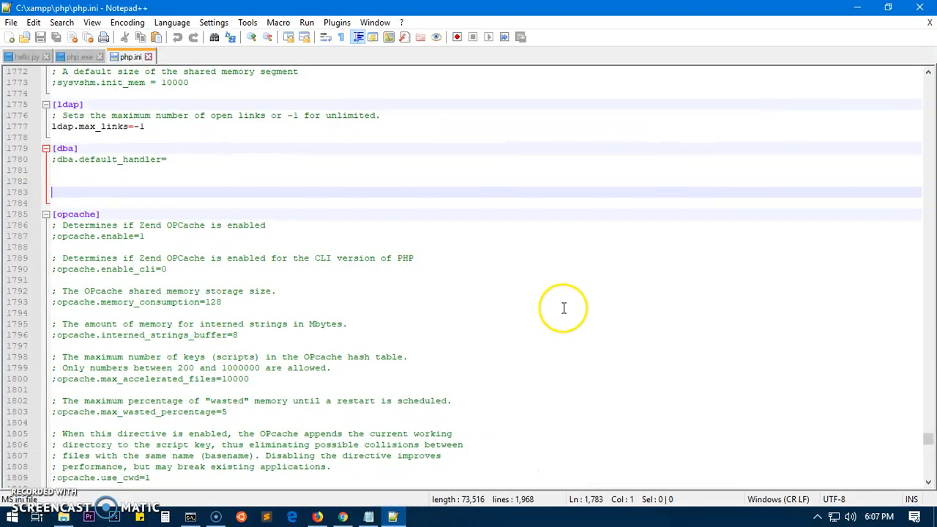
mouse_move(224, 227)
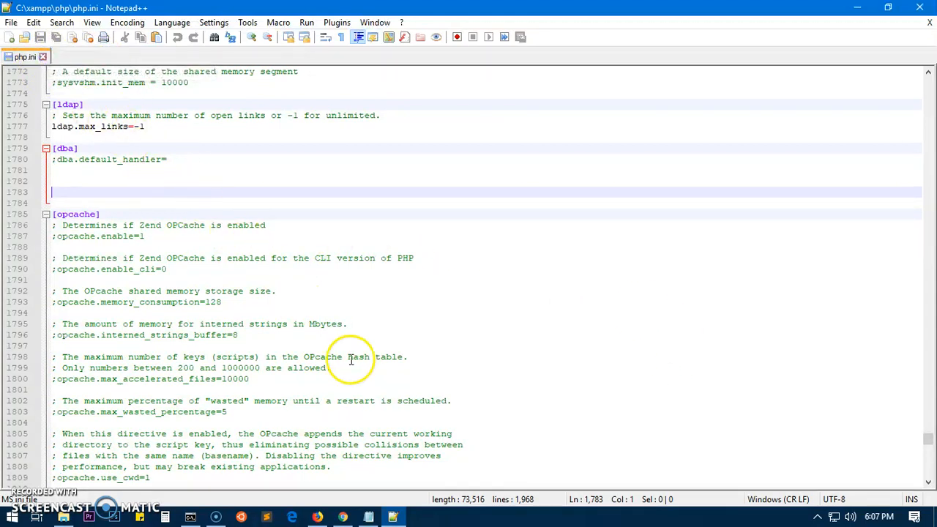
mouse_move(159, 233)
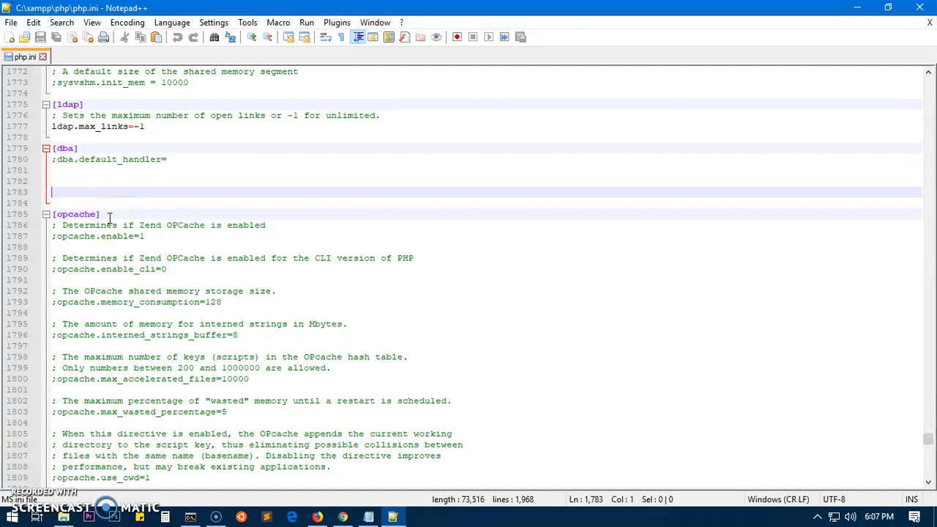
Step: Search php.ini for 'op' to reach the [opcache] section
key("ctrl+f")
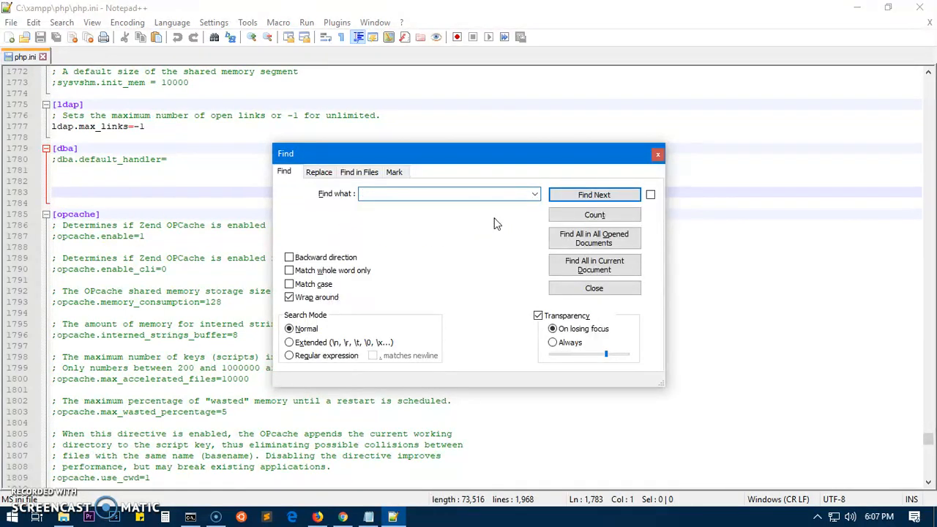
type("op")
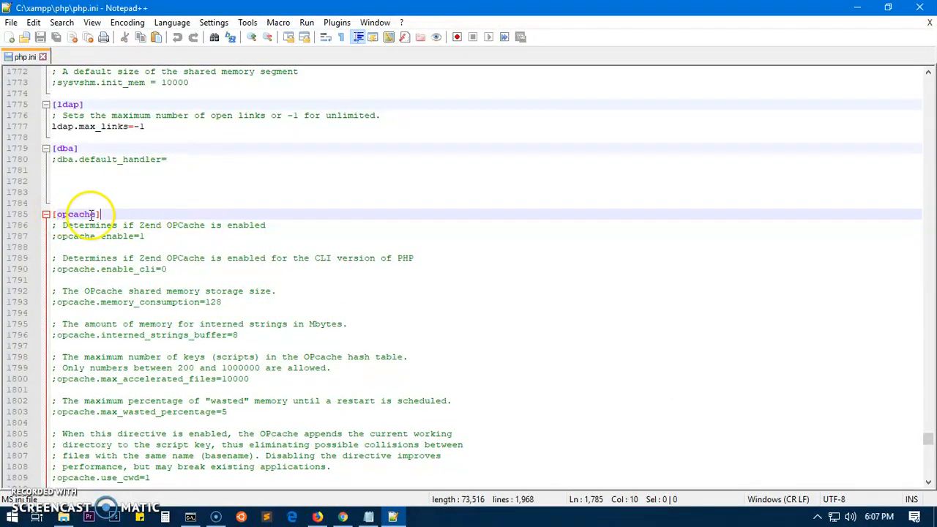
Step: Insert the line zend_extension=php_opcache.dll directly above the [opcache] section
left_click(175, 203)
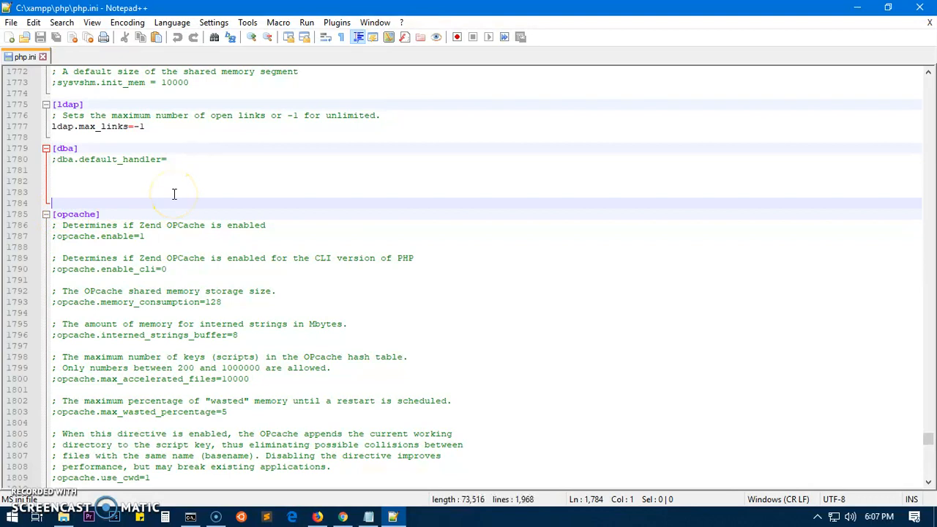
type("zend_extension=php_opcache.dll")
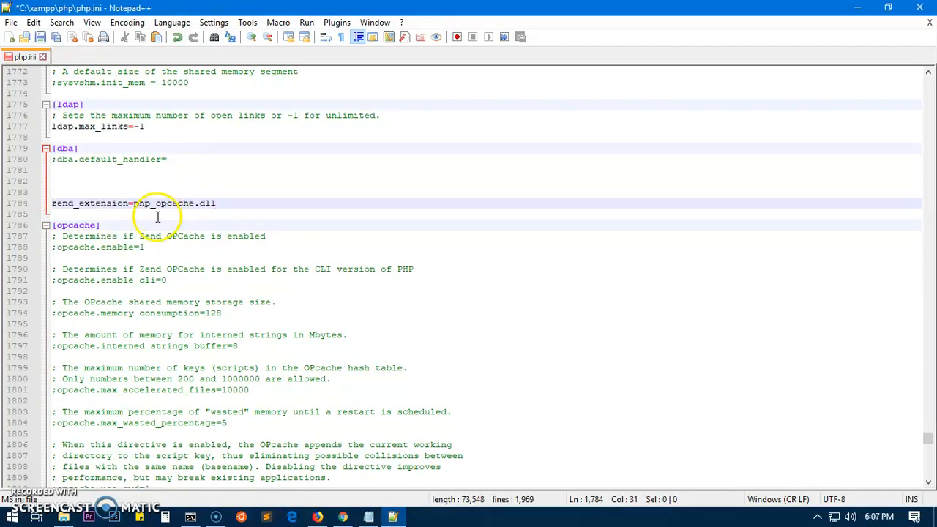
double_click(141, 202)
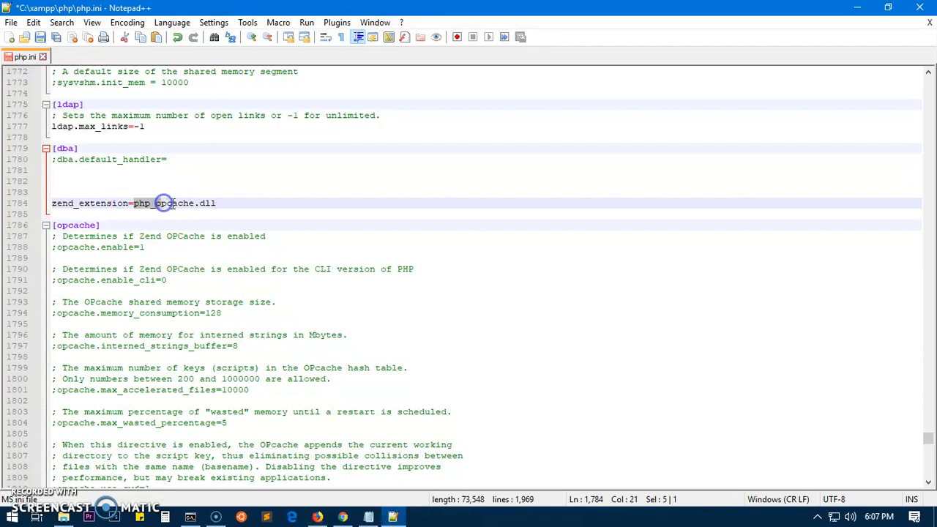
mouse_move(269, 223)
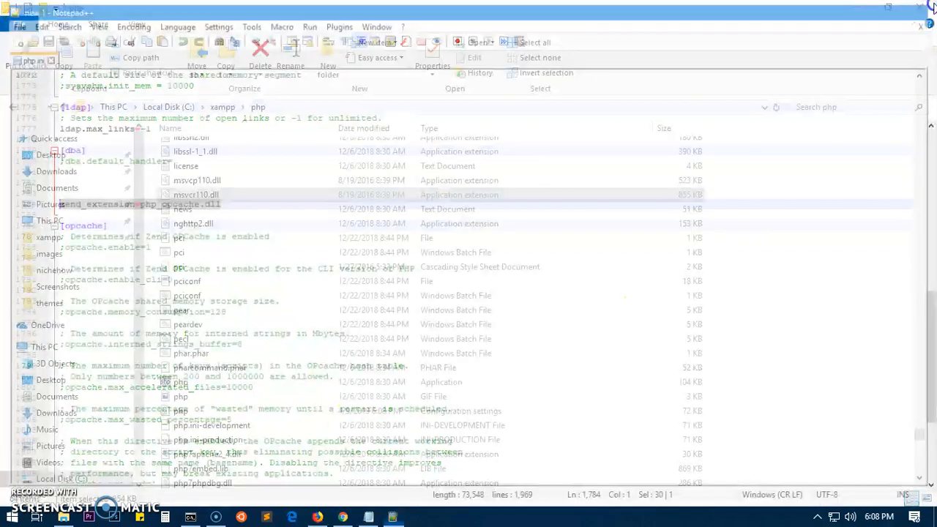
Step: Reload the Drupal Requirements review page in Chrome, which still shows the OPcode caching warning
left_click(190, 517)
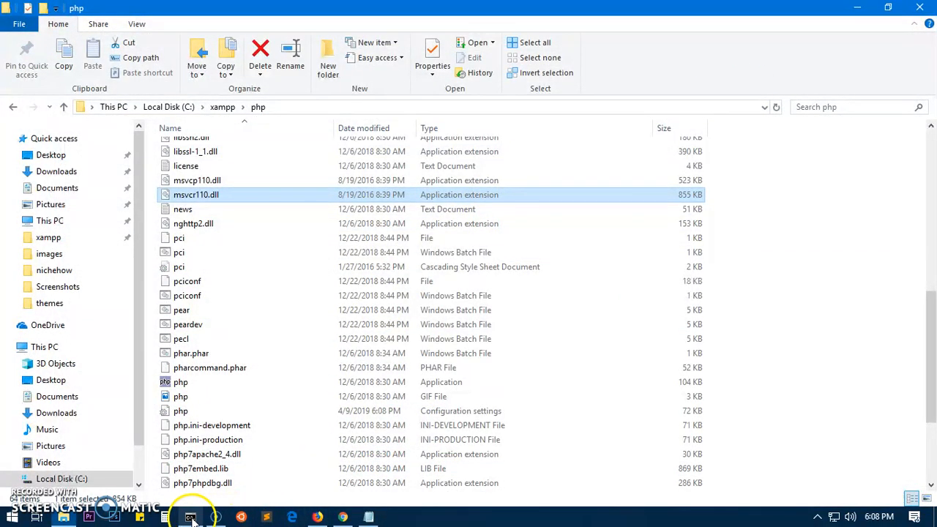
left_click(342, 518)
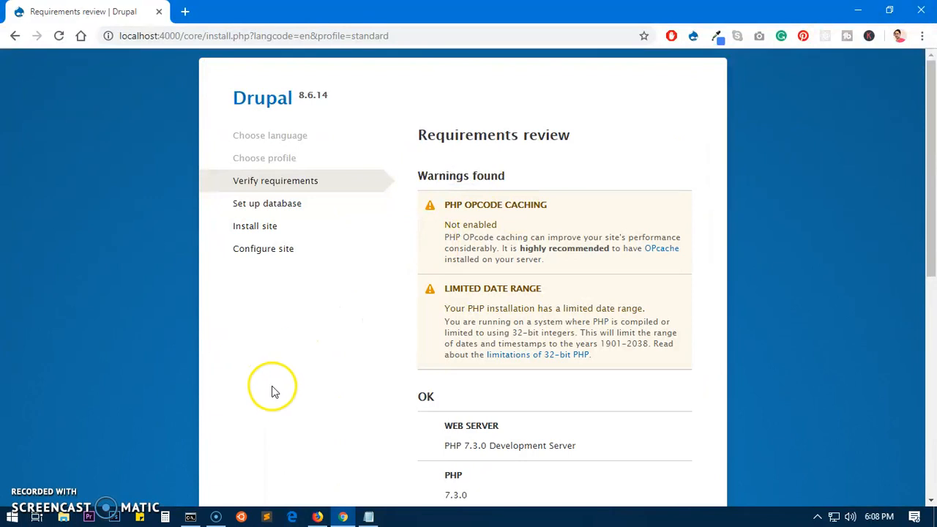
left_click(58, 36)
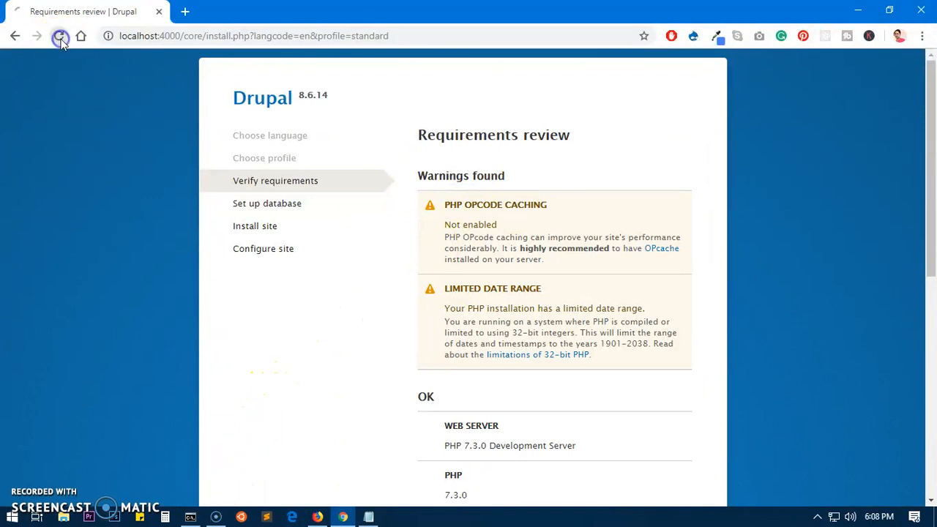
left_click(60, 36)
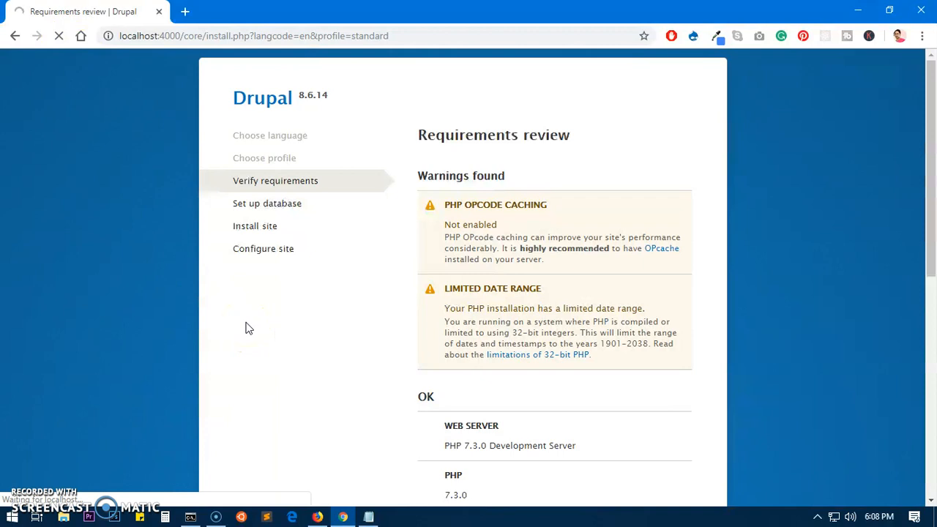
mouse_move(582, 216)
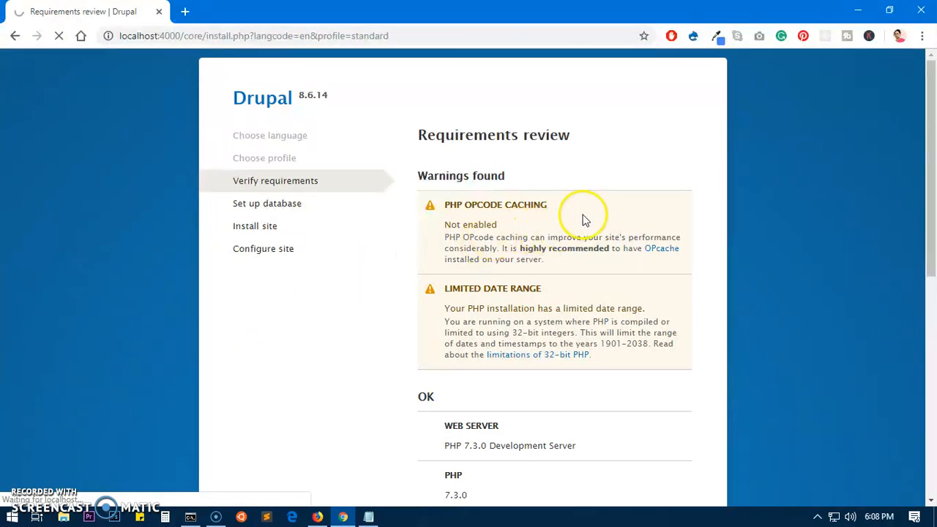
double_click(495, 204)
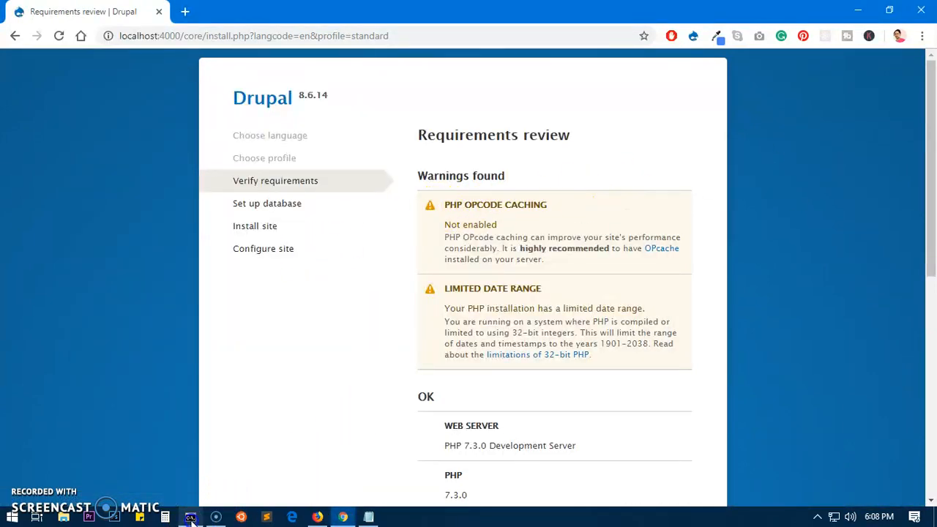
Step: Clear the server console and rerun php -S localhost:4000
left_click(191, 518)
type("c")
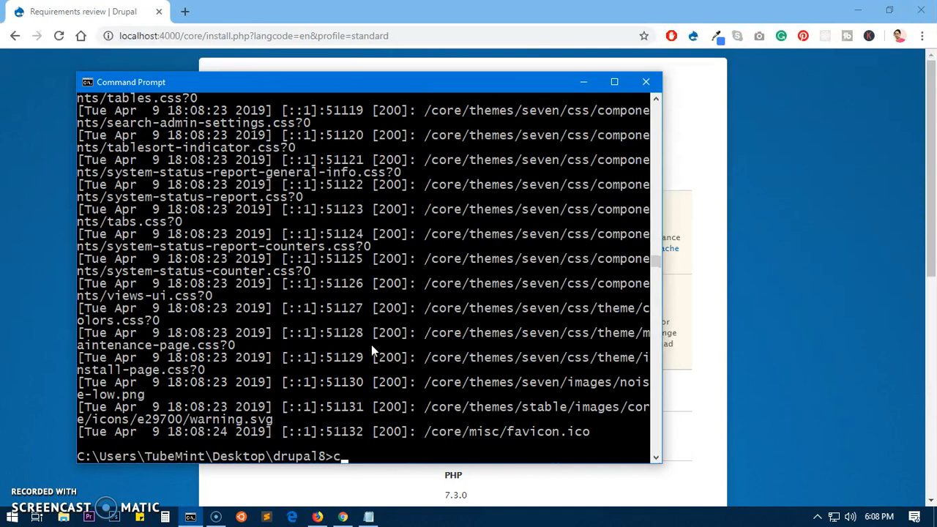
type("ls")
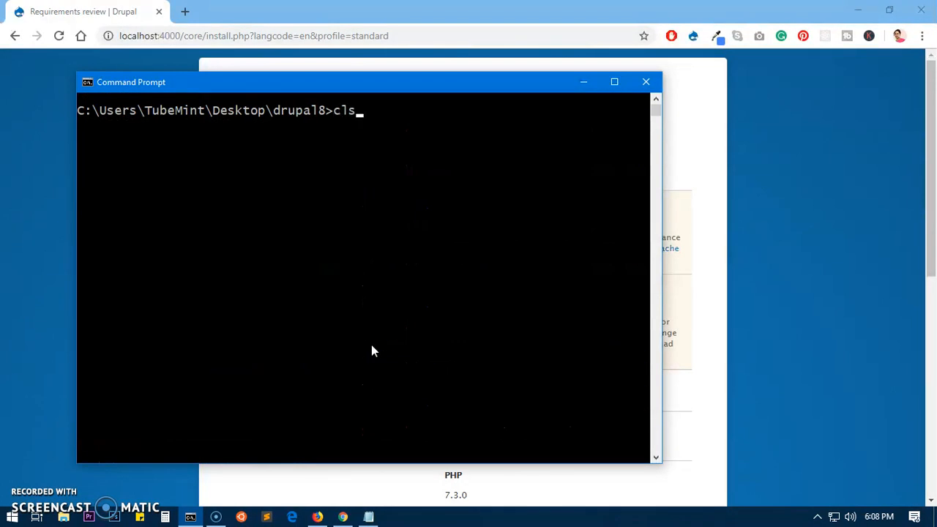
type("php -S localhost:4000")
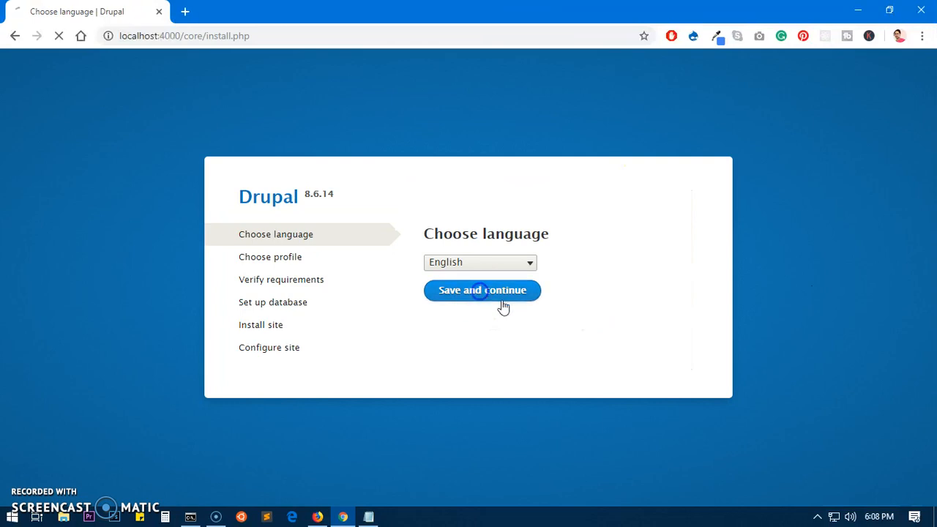
Step: Continue with English and the Standard profile back to Requirements review
left_click(481, 290)
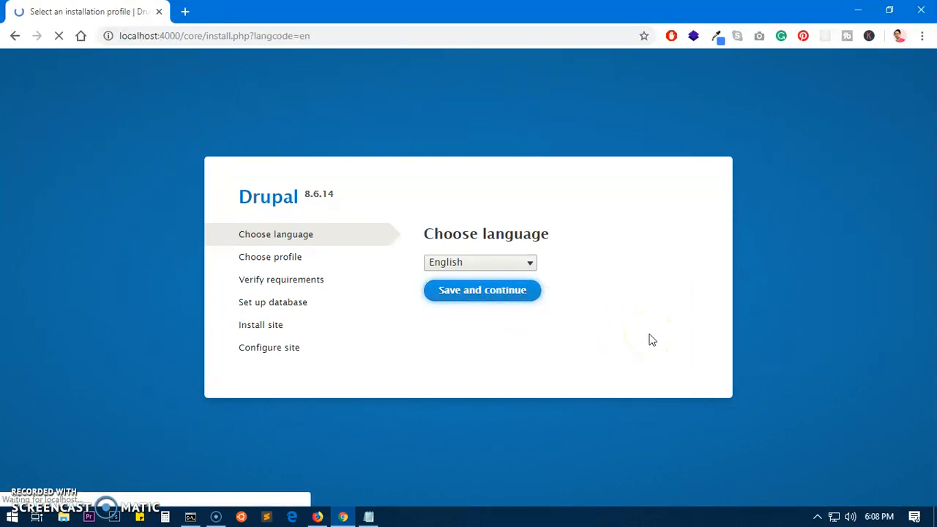
left_click(481, 290)
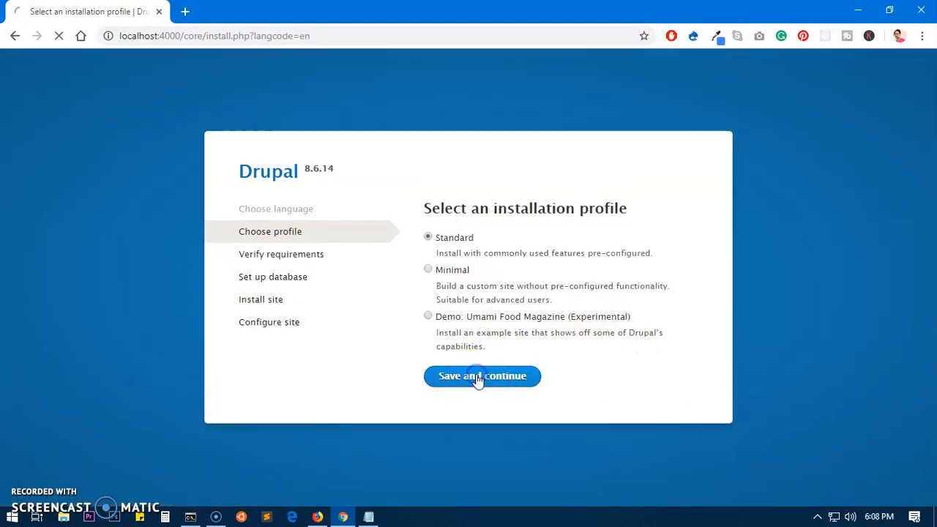
left_click(482, 375)
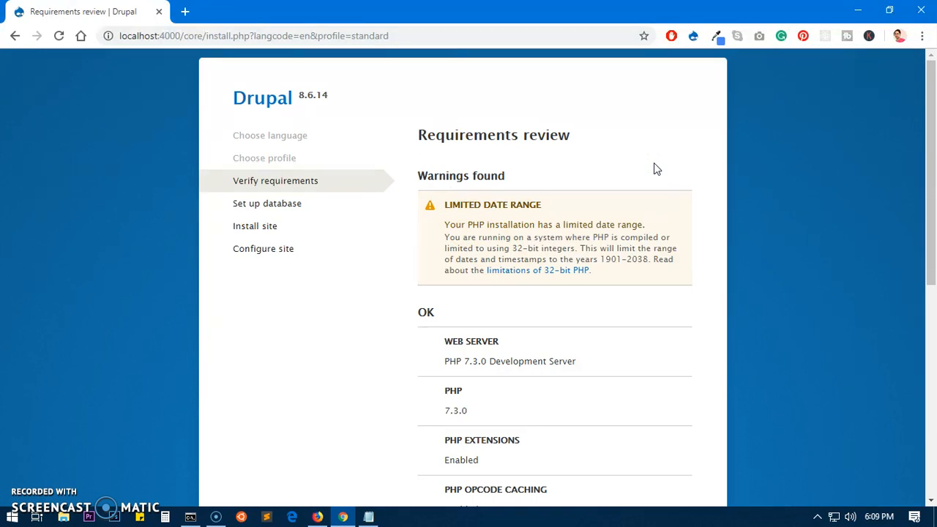
mouse_move(277, 309)
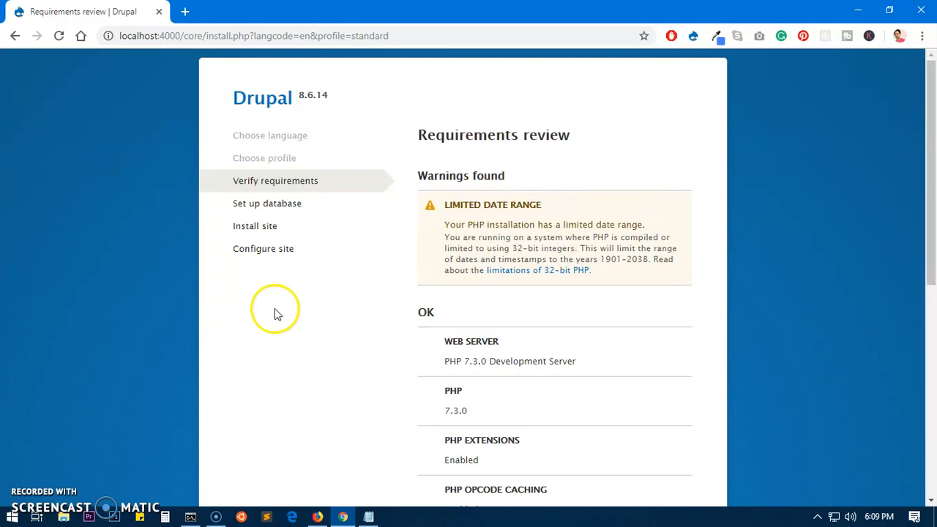